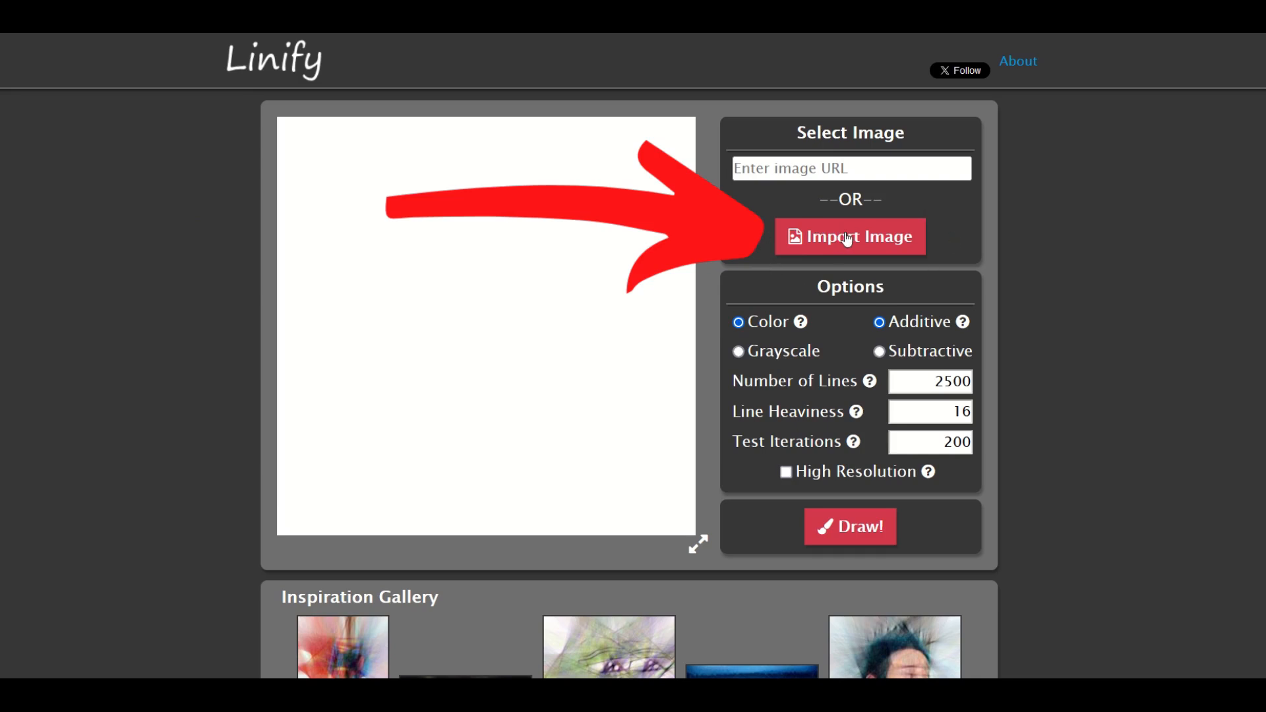
# Step: Import aiony-haust-3TLI_97HNJo-unsplash.jpg as the source photo for the line art
pyautogui.click(849, 237)
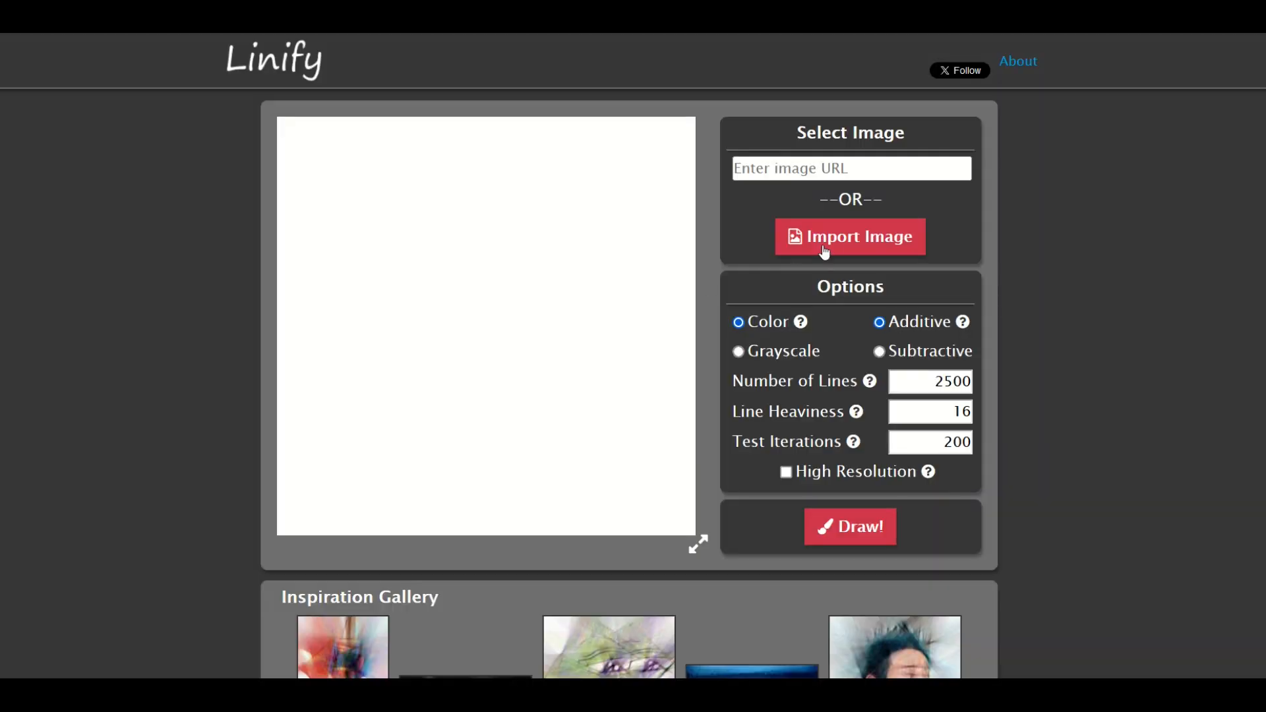
pyautogui.click(848, 237)
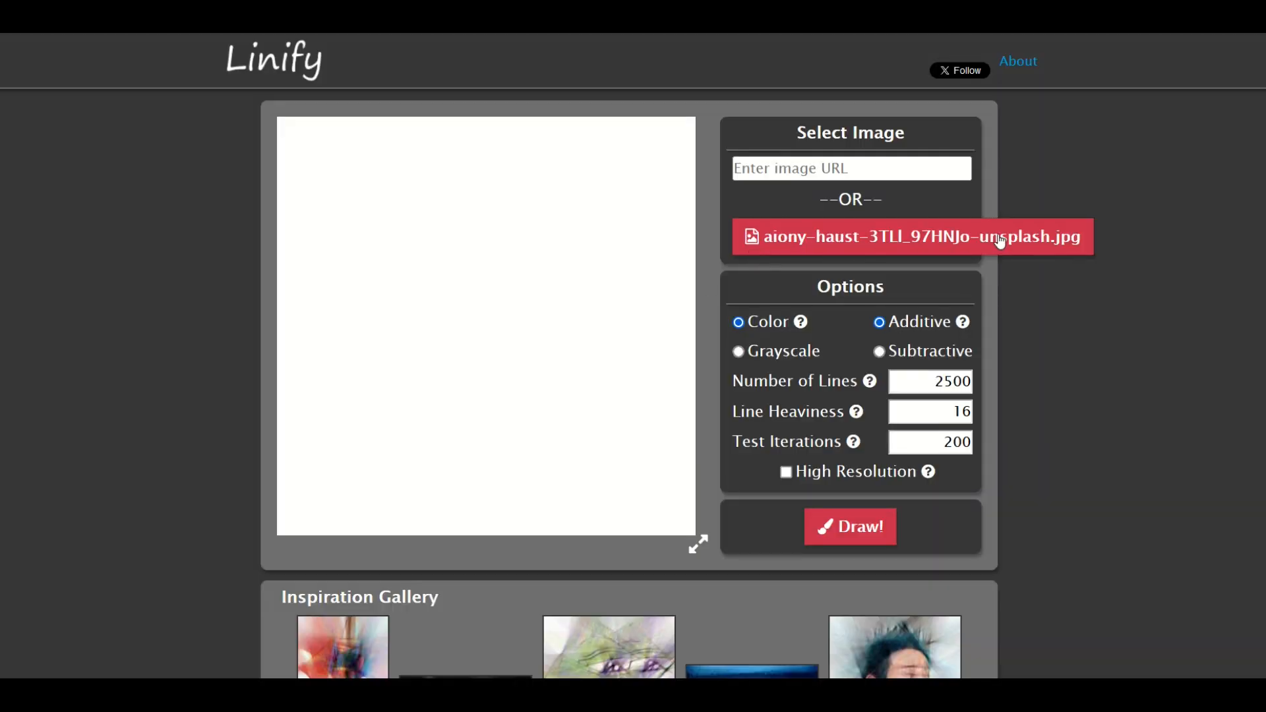
pyautogui.moveTo(652, 240)
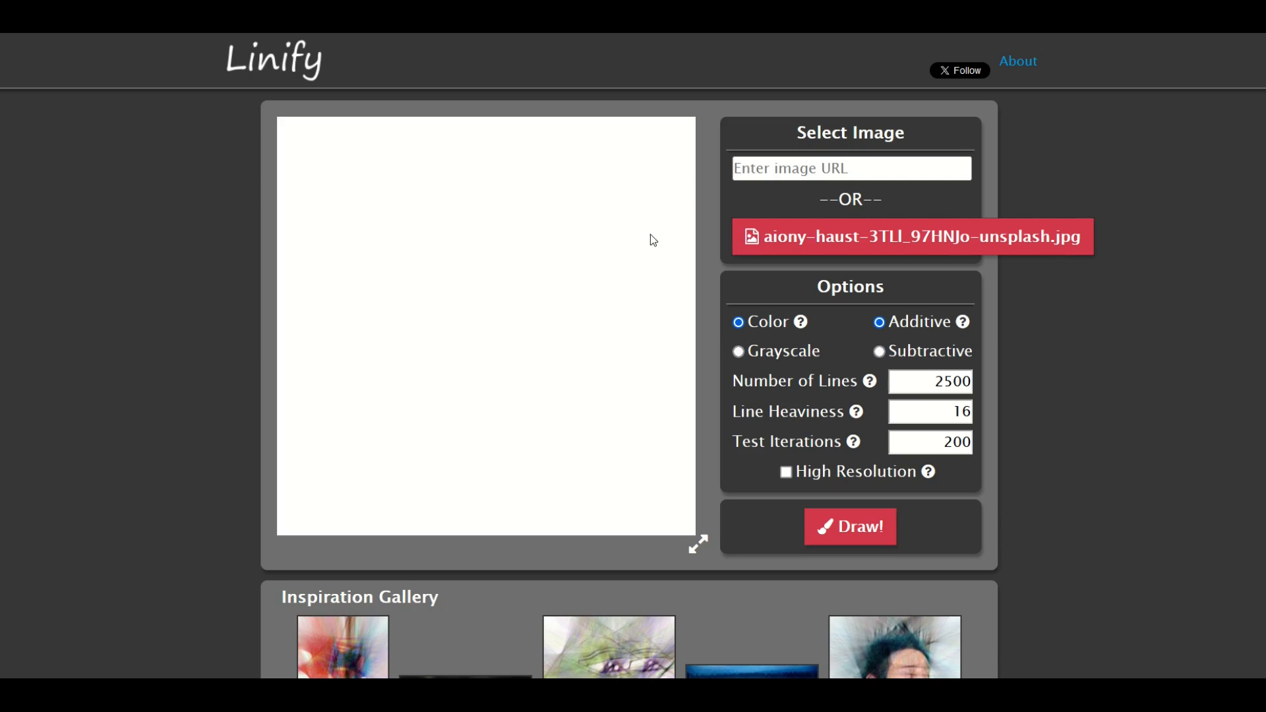
pyautogui.click(737, 351)
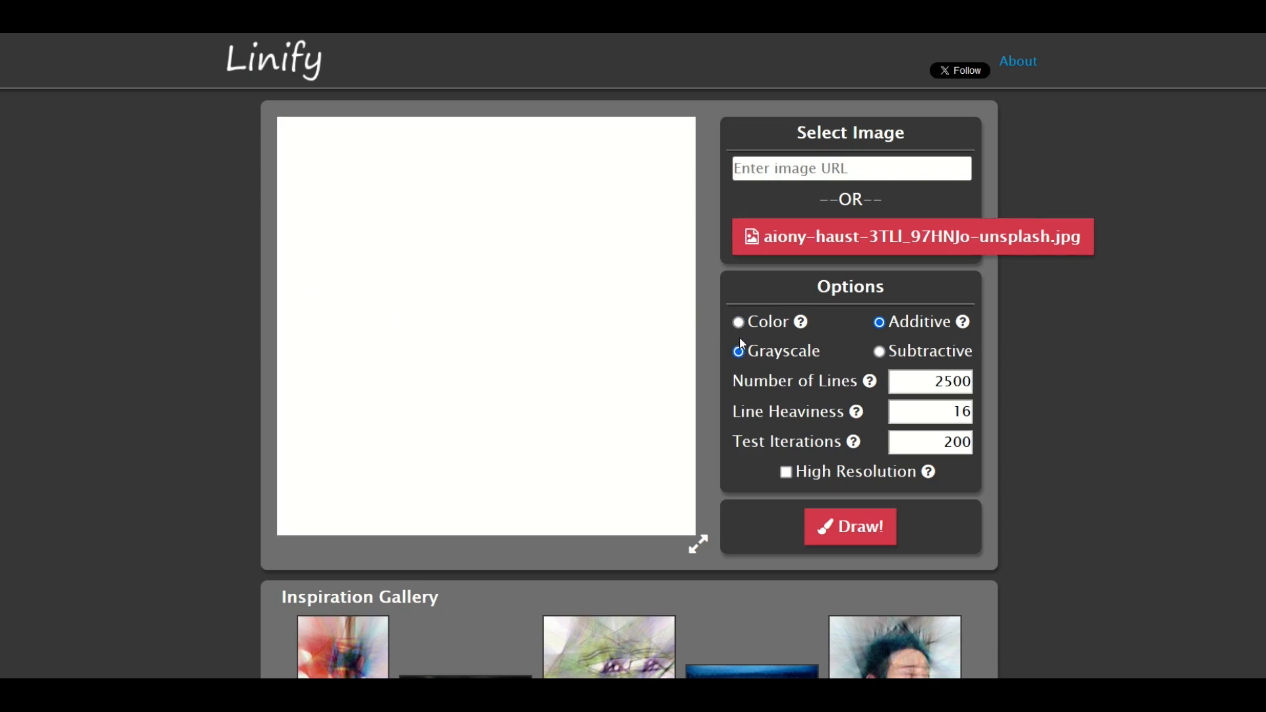
pyautogui.click(738, 321)
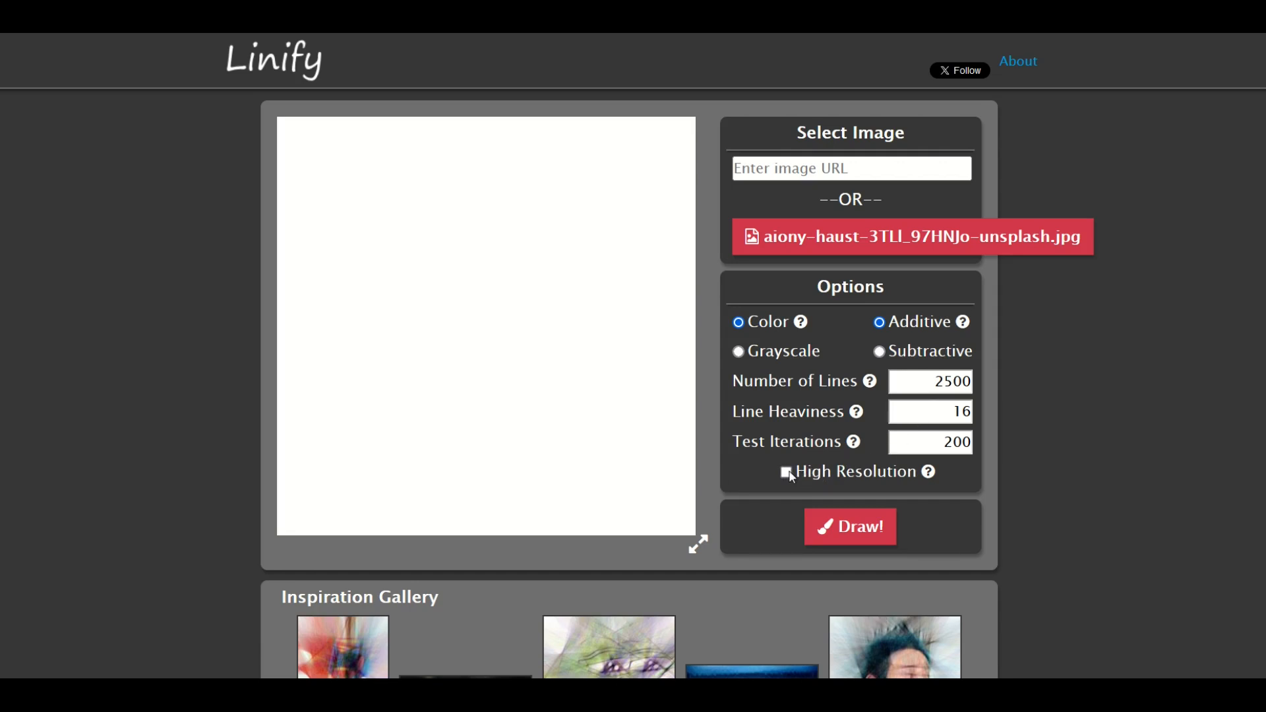
pyautogui.click(785, 473)
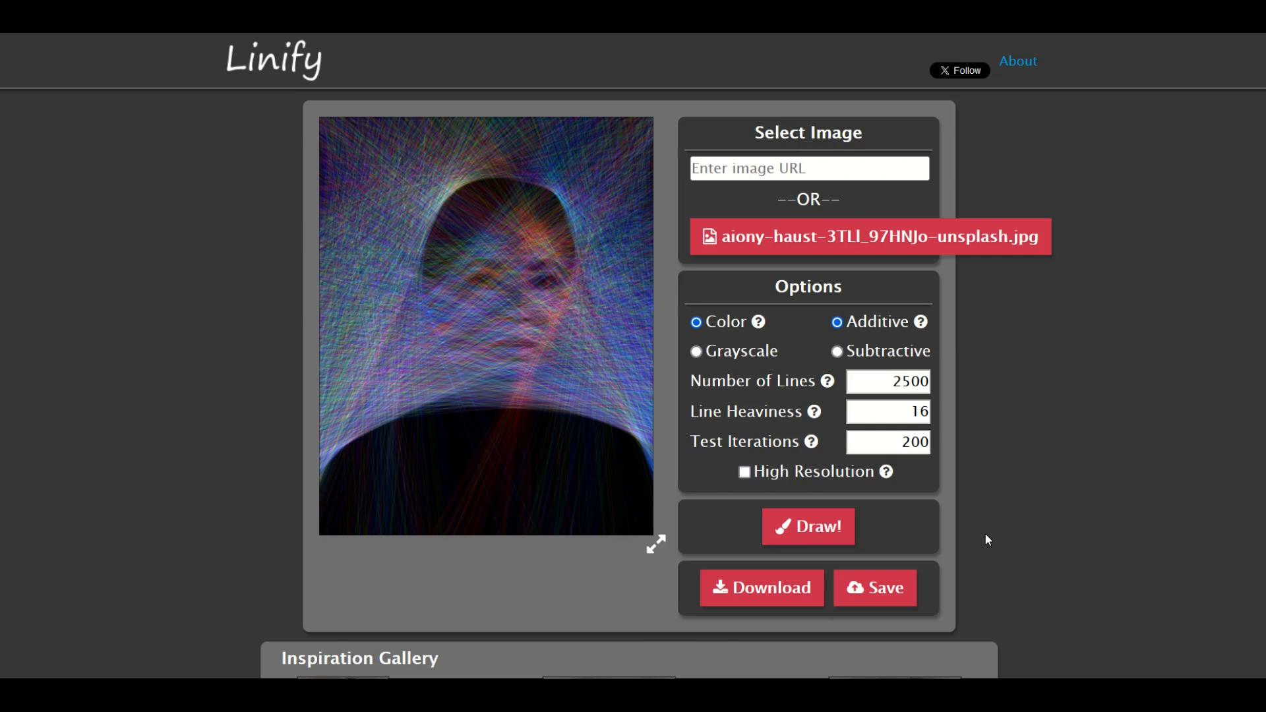
pyautogui.moveTo(676, 321)
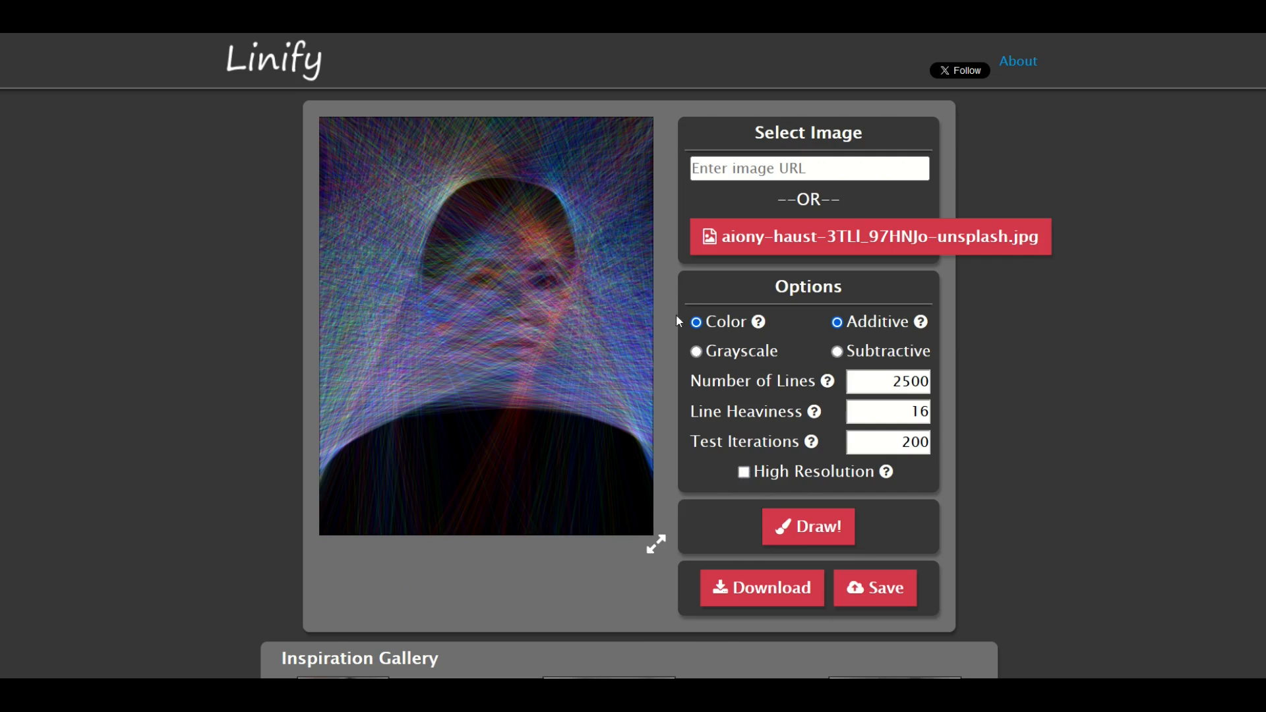
# Step: Redraw the portrait with 5000 lines, line heaviness 20 and High Resolution enabled
pyautogui.tripleClick(888, 381)
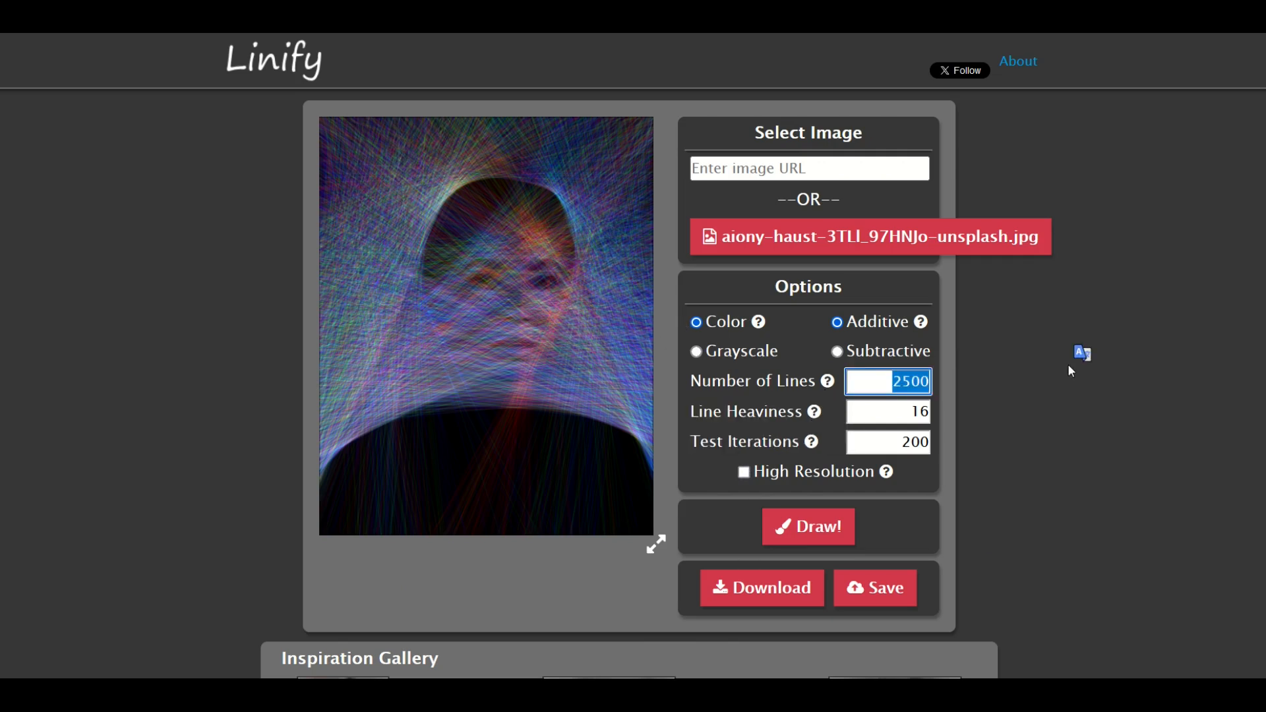
pyautogui.write('5000')
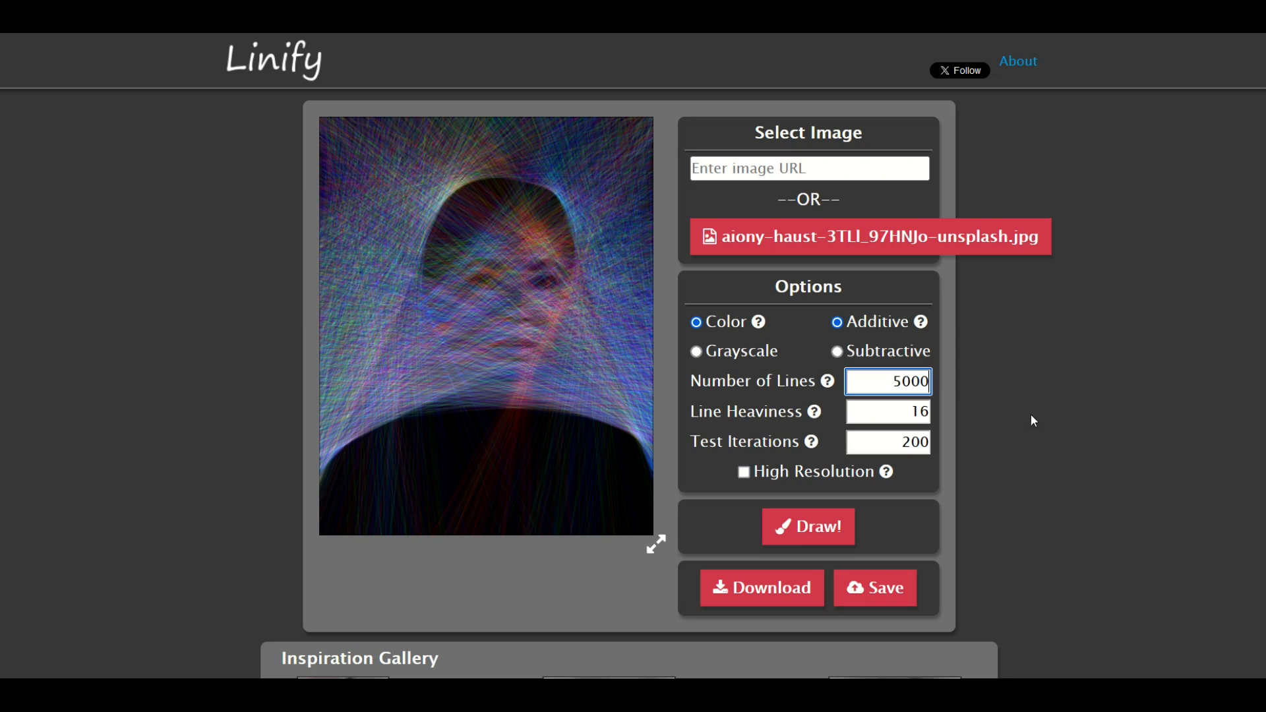
pyautogui.click(886, 411)
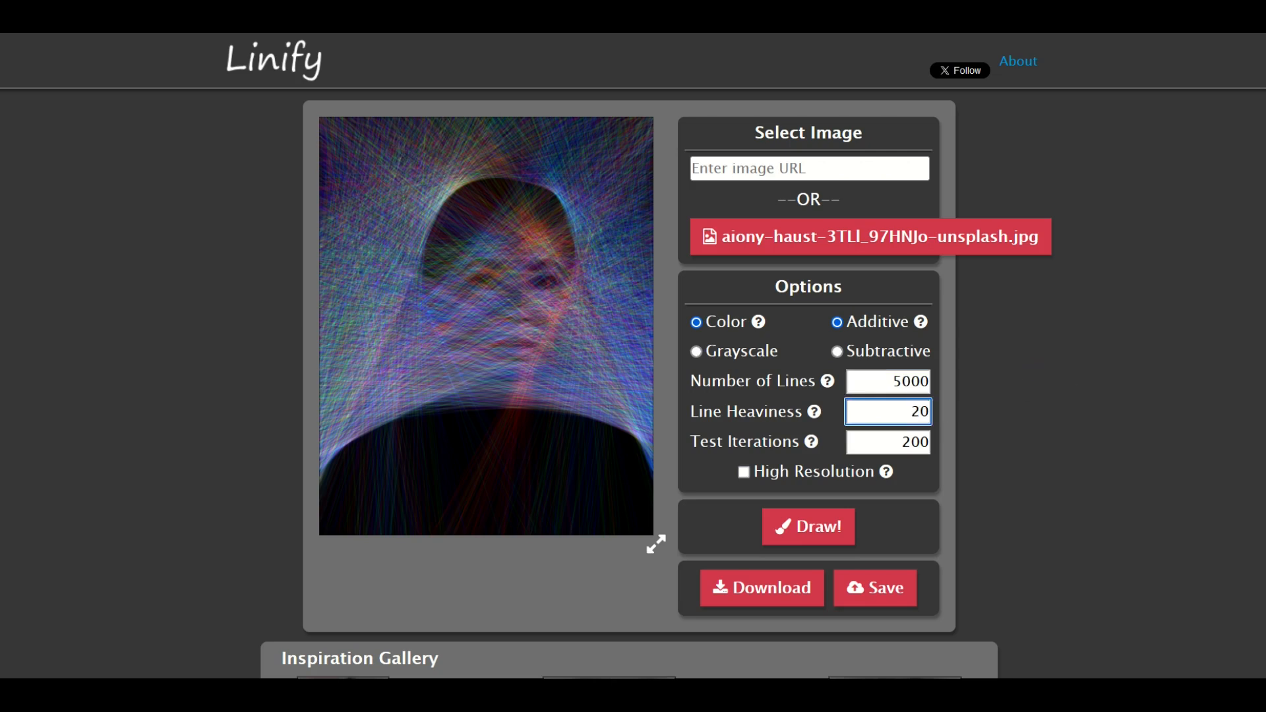
pyautogui.click(744, 472)
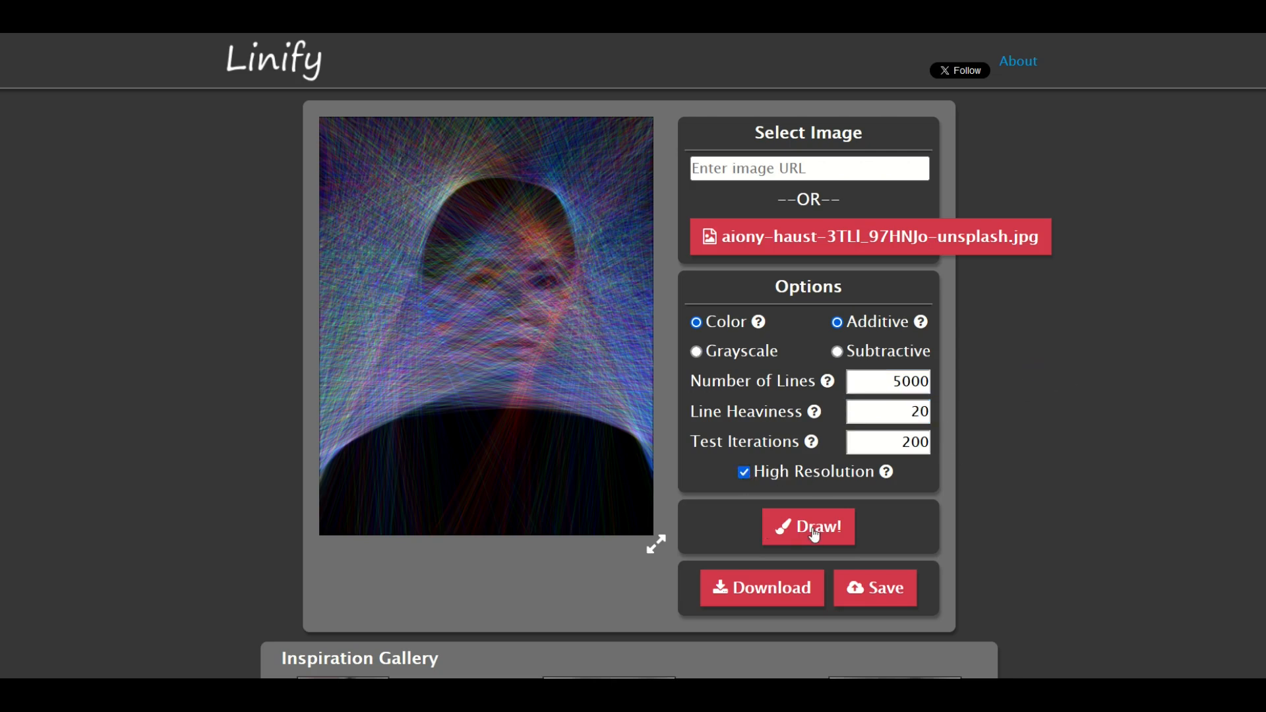
pyautogui.click(807, 526)
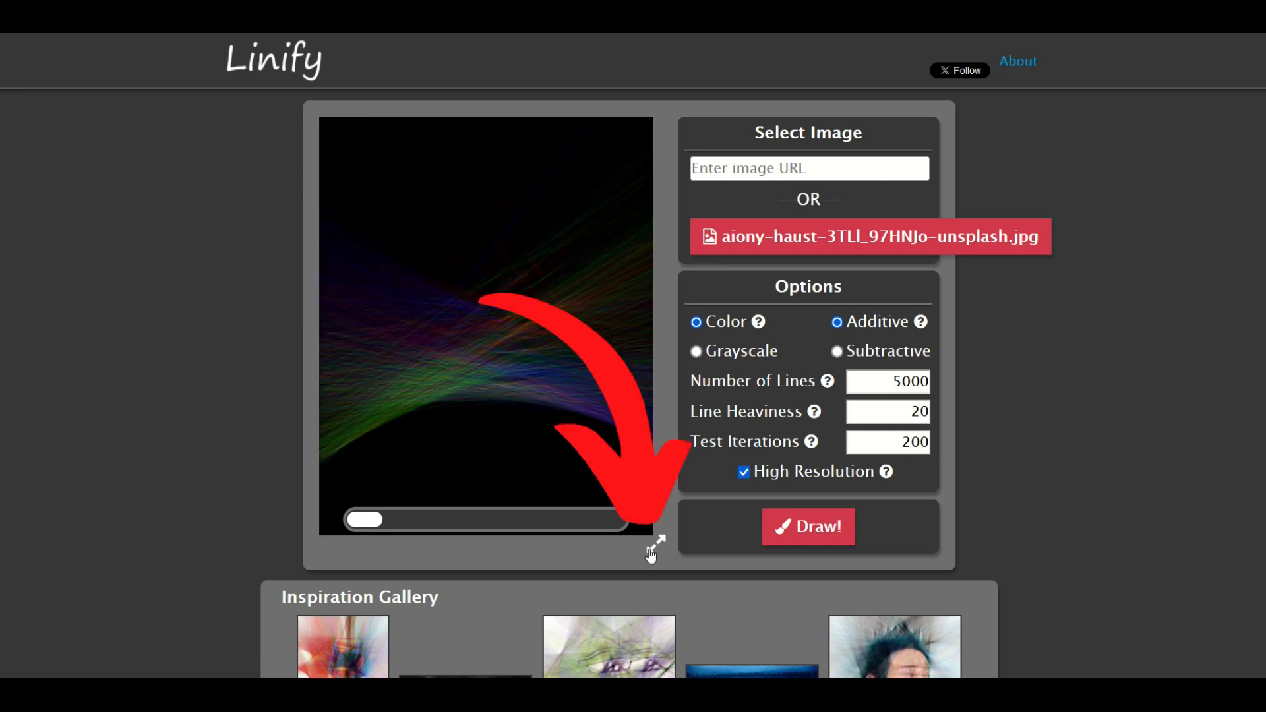
# Step: Expand the canvas view while the 5000-line high-resolution render completes
pyautogui.click(659, 540)
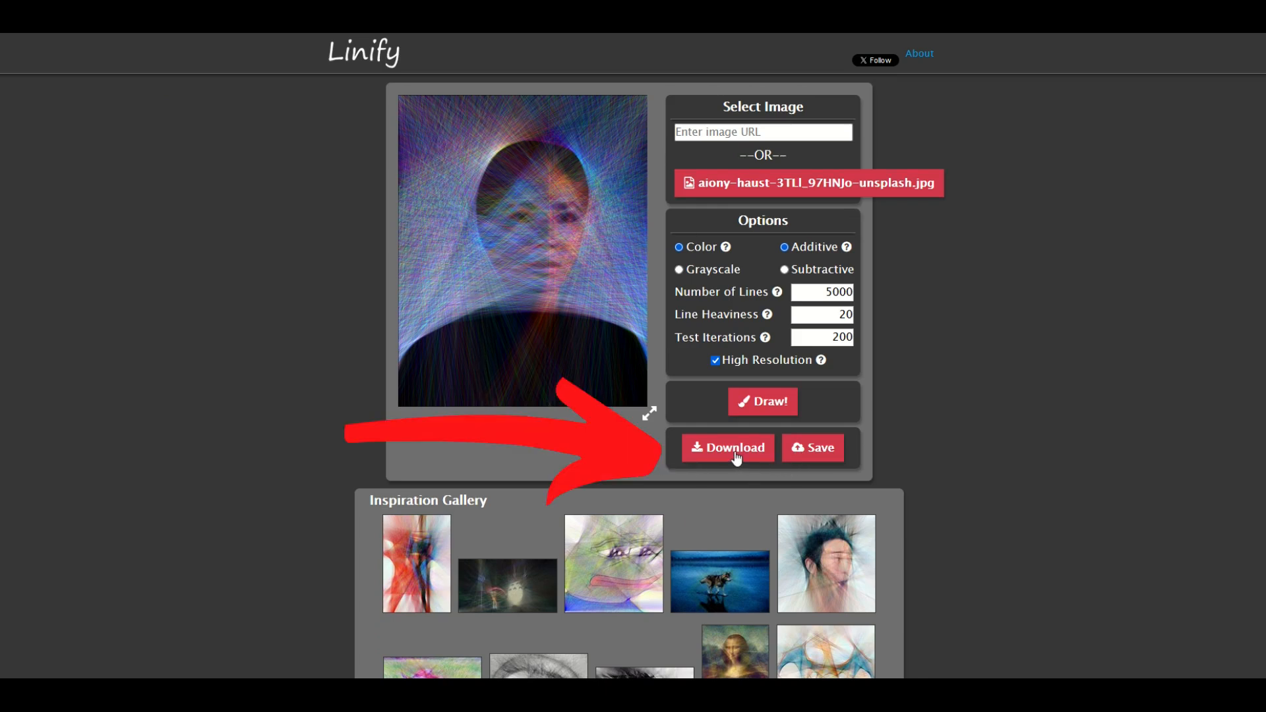
# Step: Download the finished portrait as a PNG, saving it to disk and storing it online
pyautogui.click(726, 447)
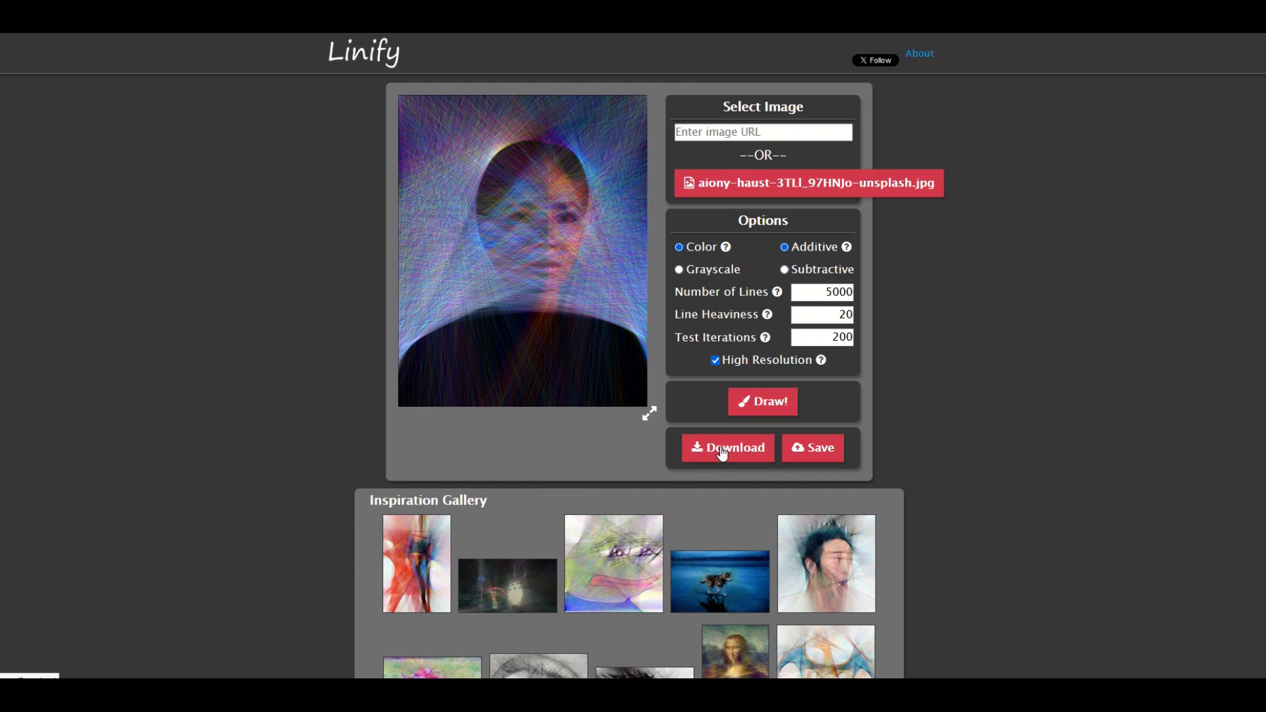
pyautogui.click(728, 447)
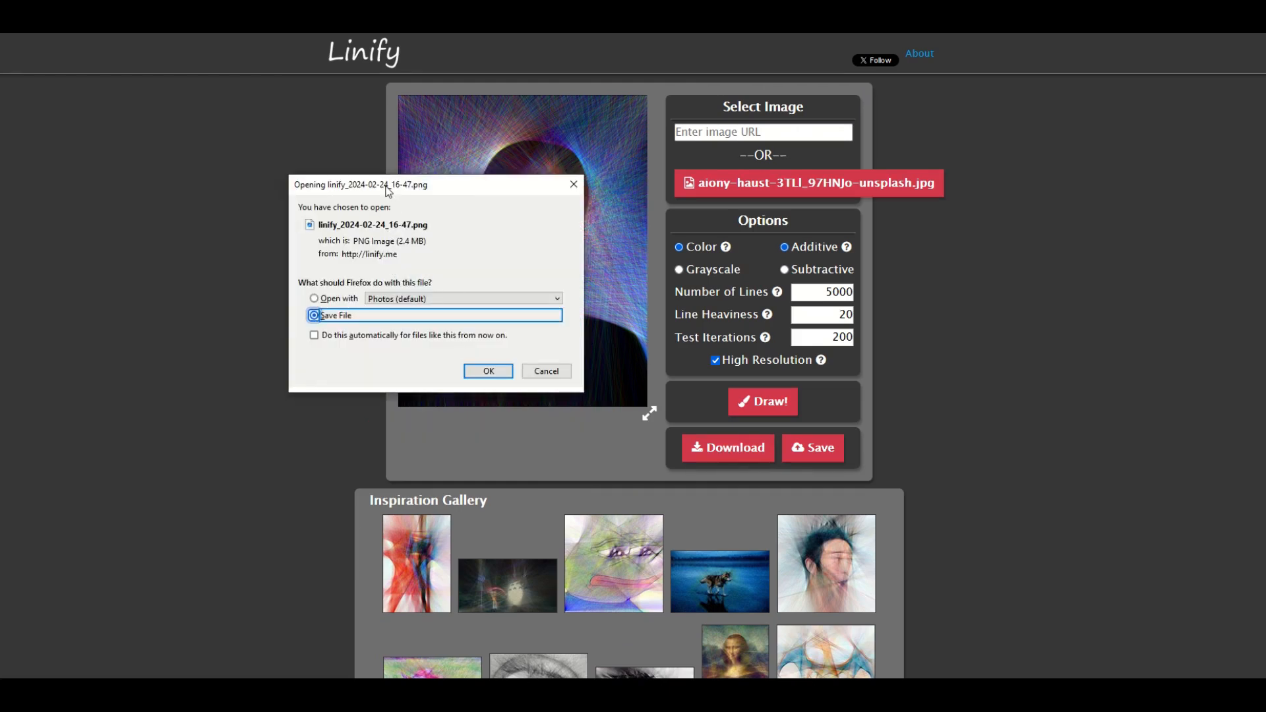
pyautogui.click(488, 370)
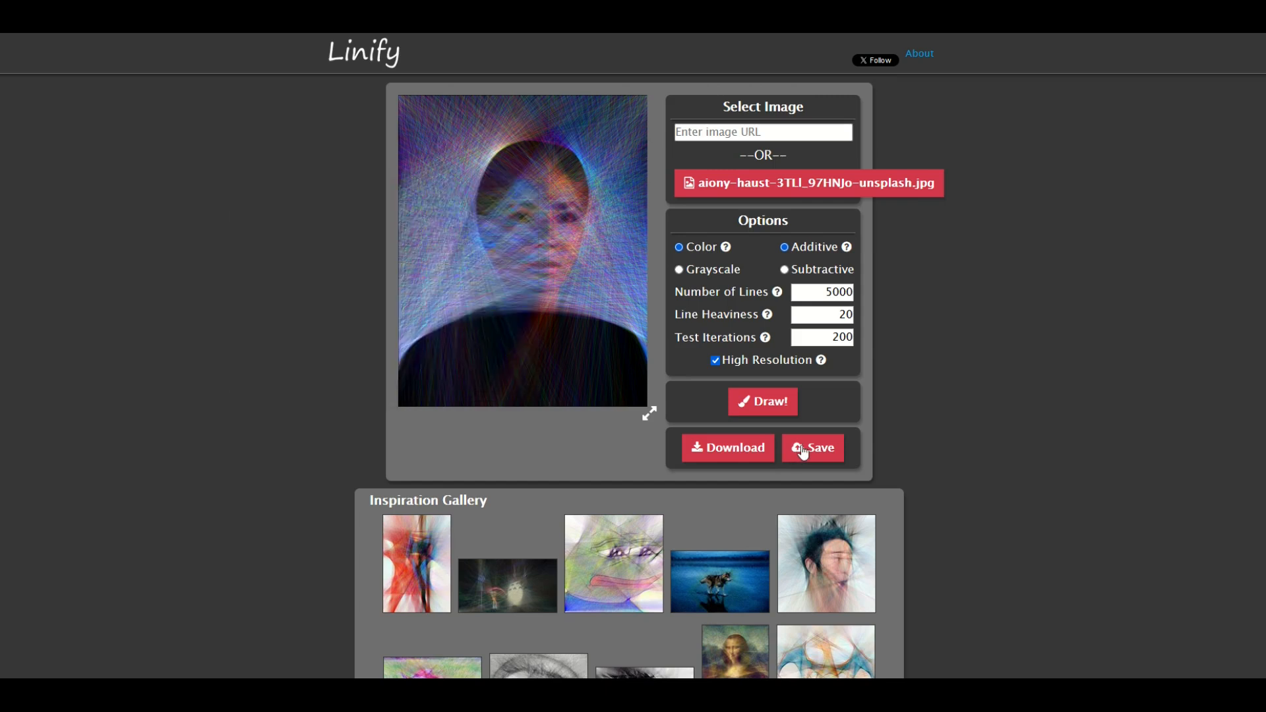
pyautogui.click(813, 447)
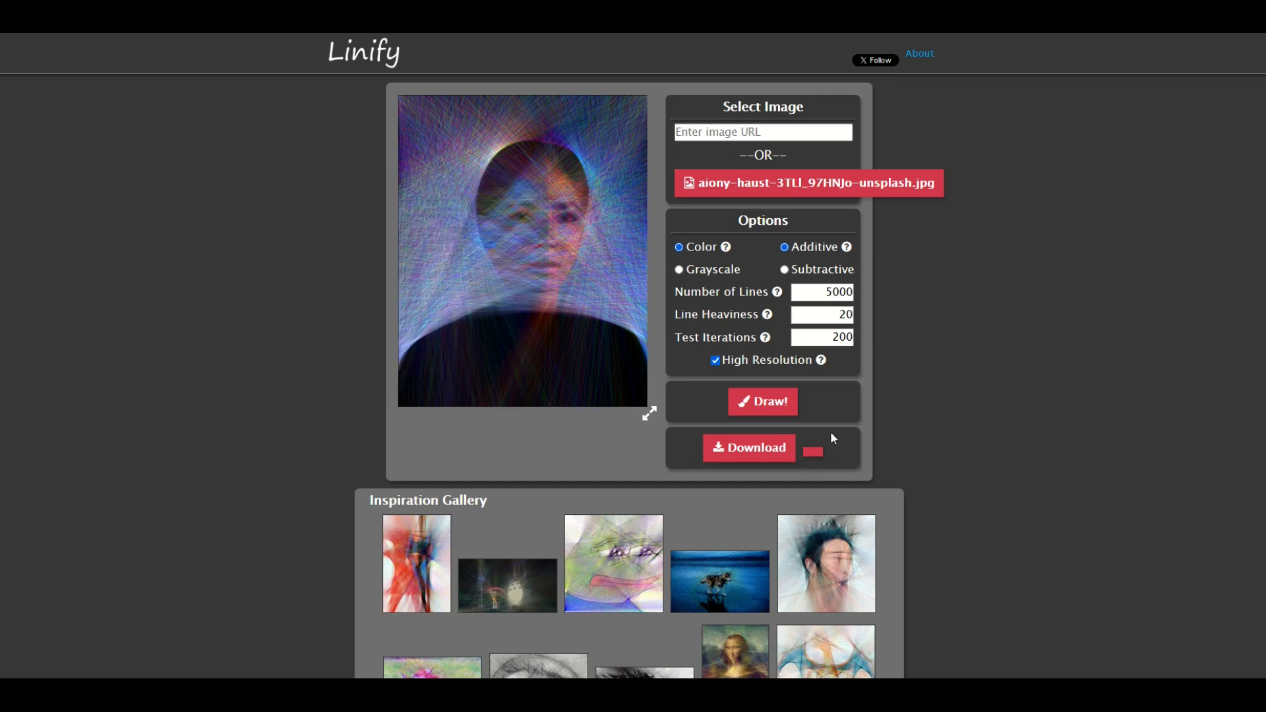
pyautogui.moveTo(312, 291)
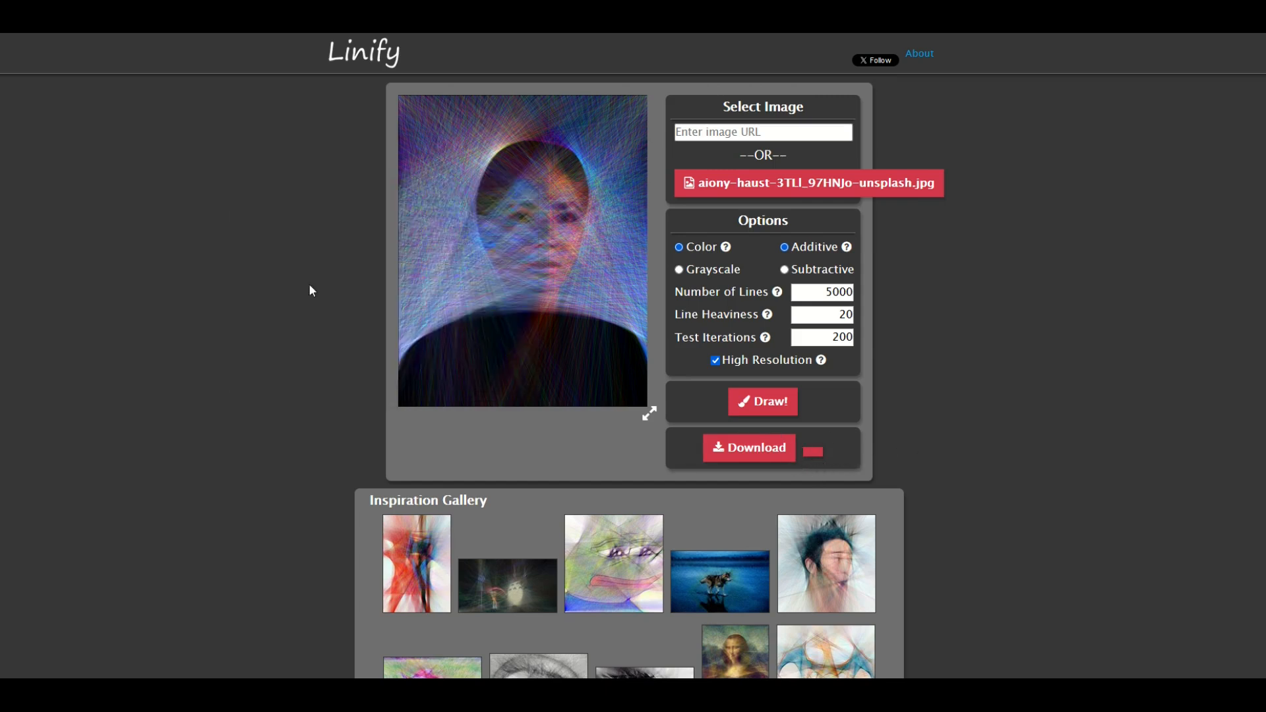
pyautogui.scroll(-3)
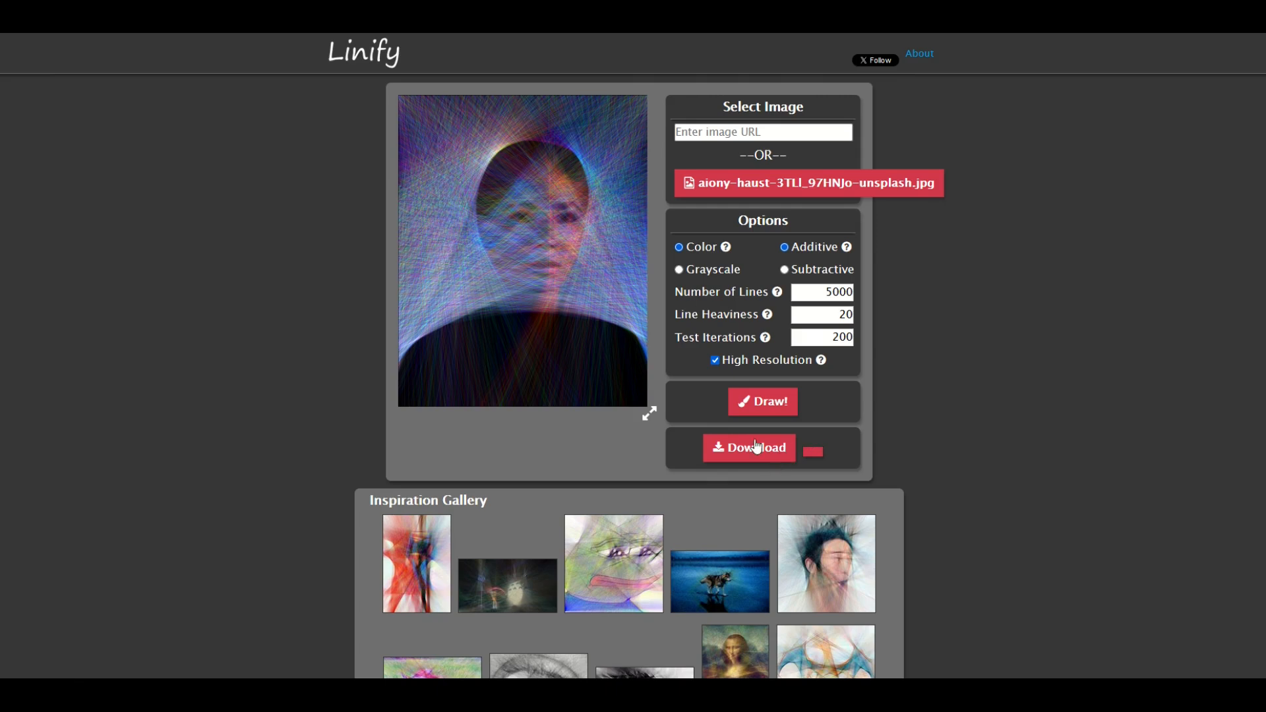
# Step: Open the 819 × 1024 linify PNG from the Output folder for viewing
pyautogui.click(748, 447)
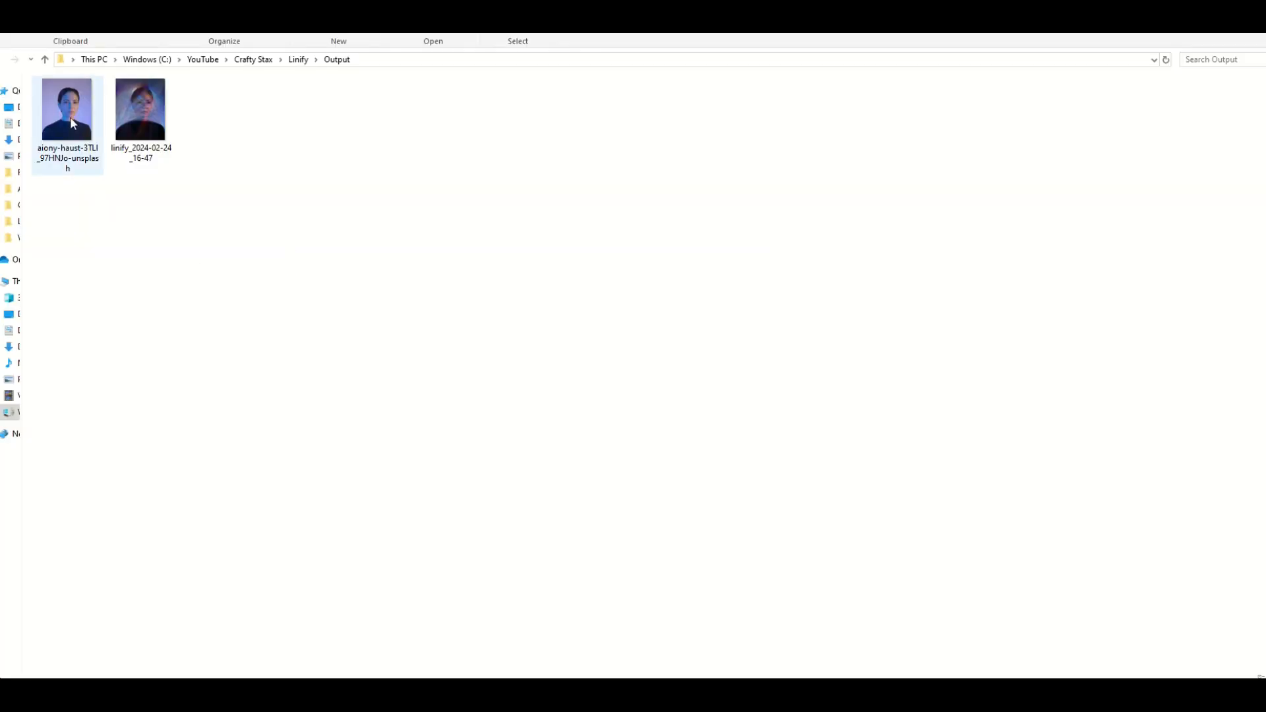
pyautogui.moveTo(68, 109)
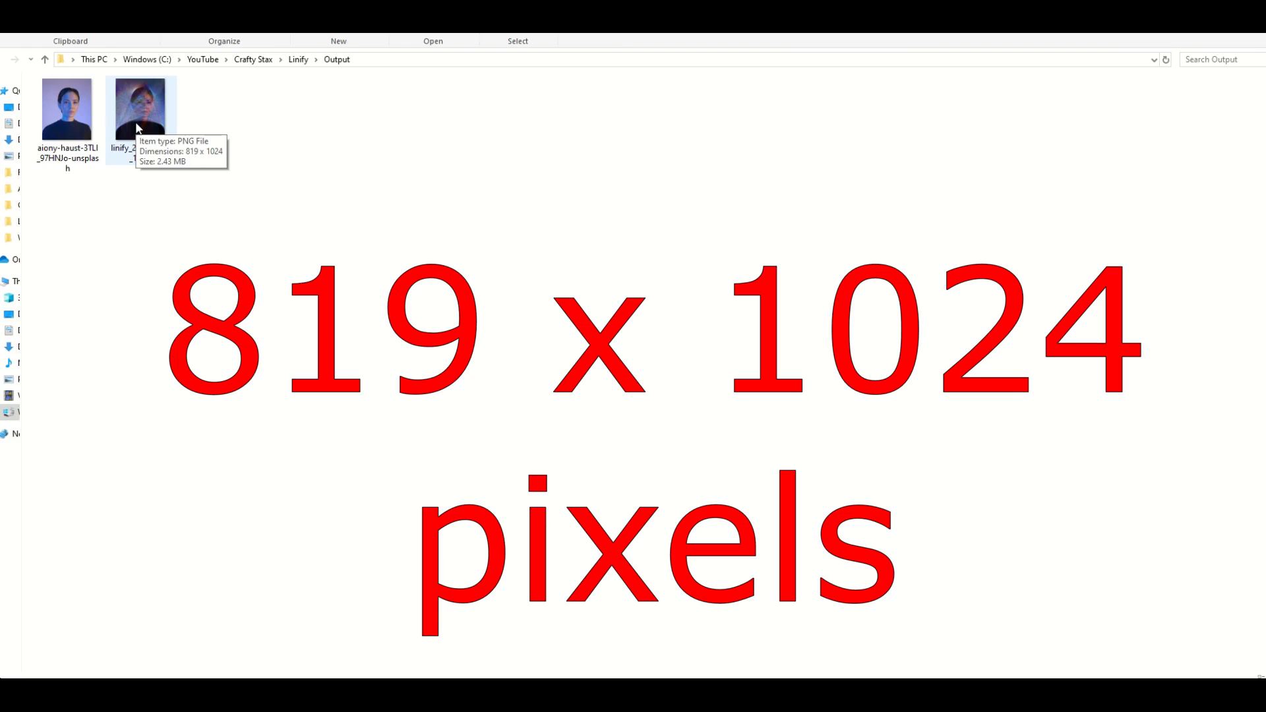
pyautogui.doubleClick(140, 107)
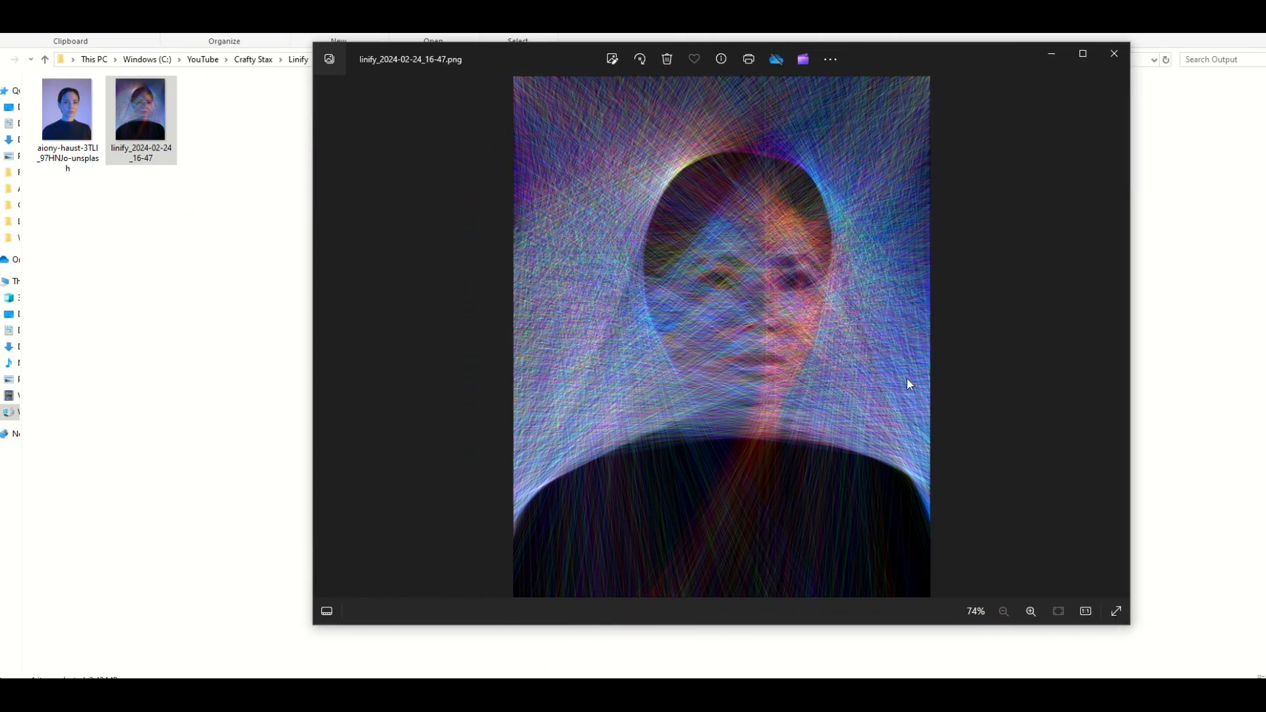
pyautogui.moveTo(469, 399)
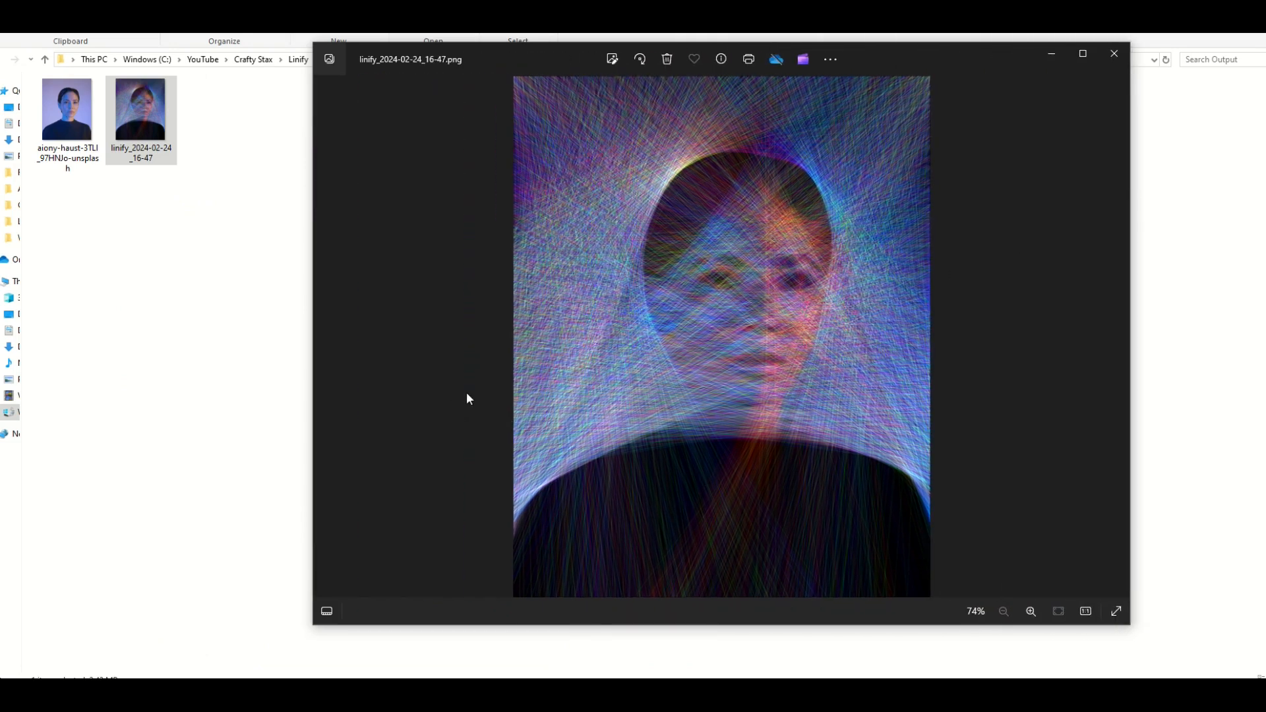